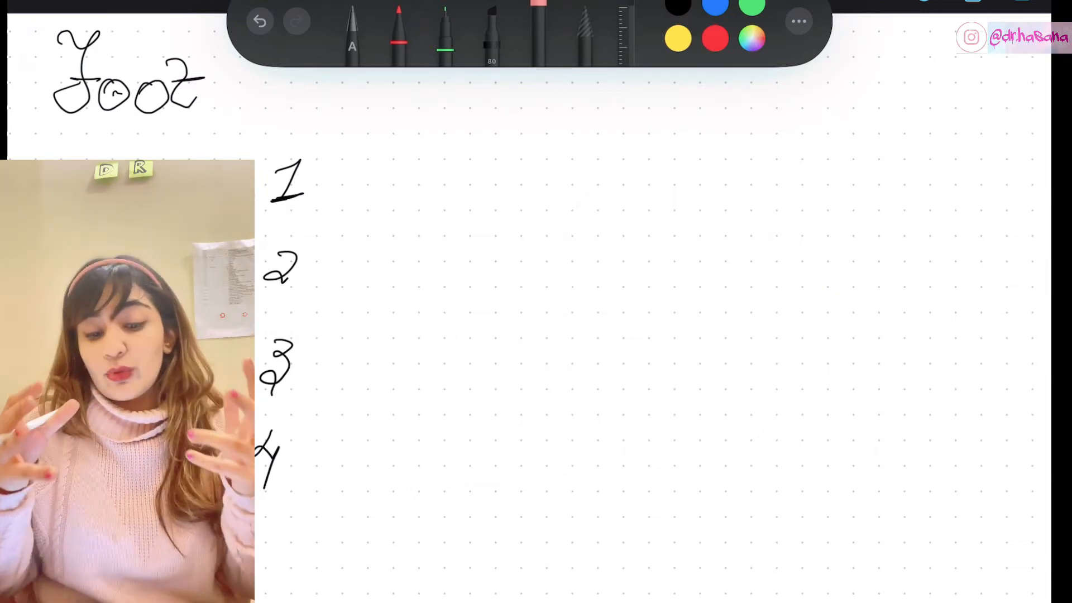
Check the ink colour options, then draw a red underline beneath the handwritten 'Foot' title.
left_click(751, 38)
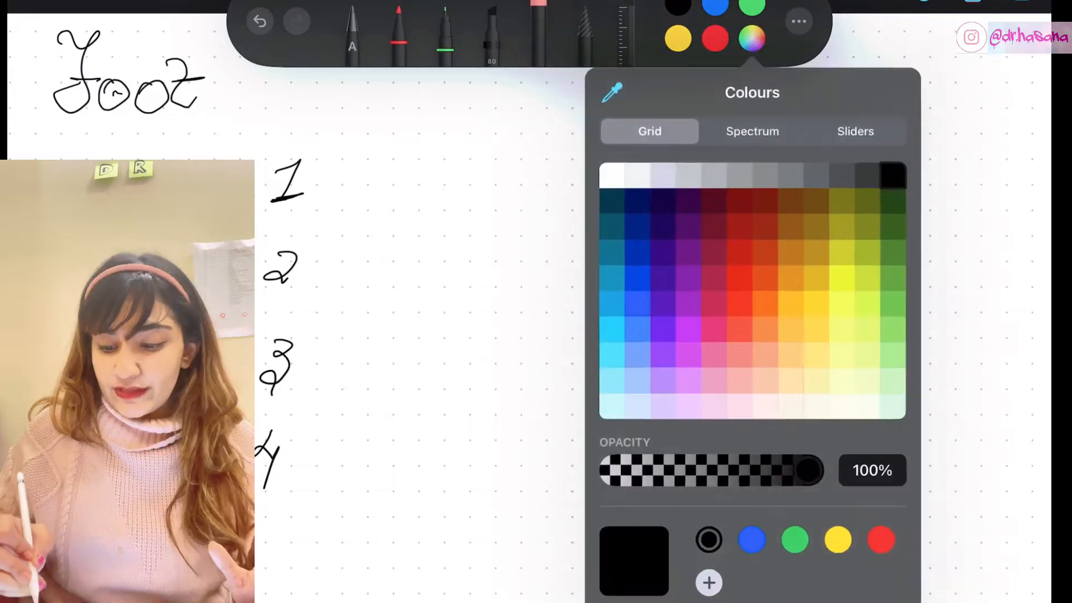
left_click(815, 249)
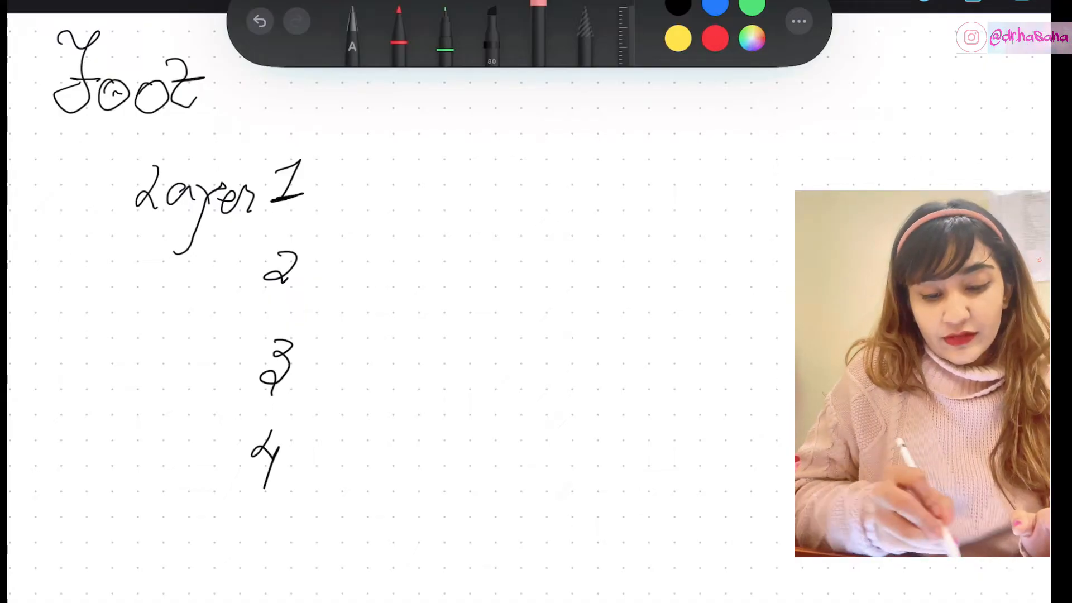
left_click_drag(82, 122, 188, 125)
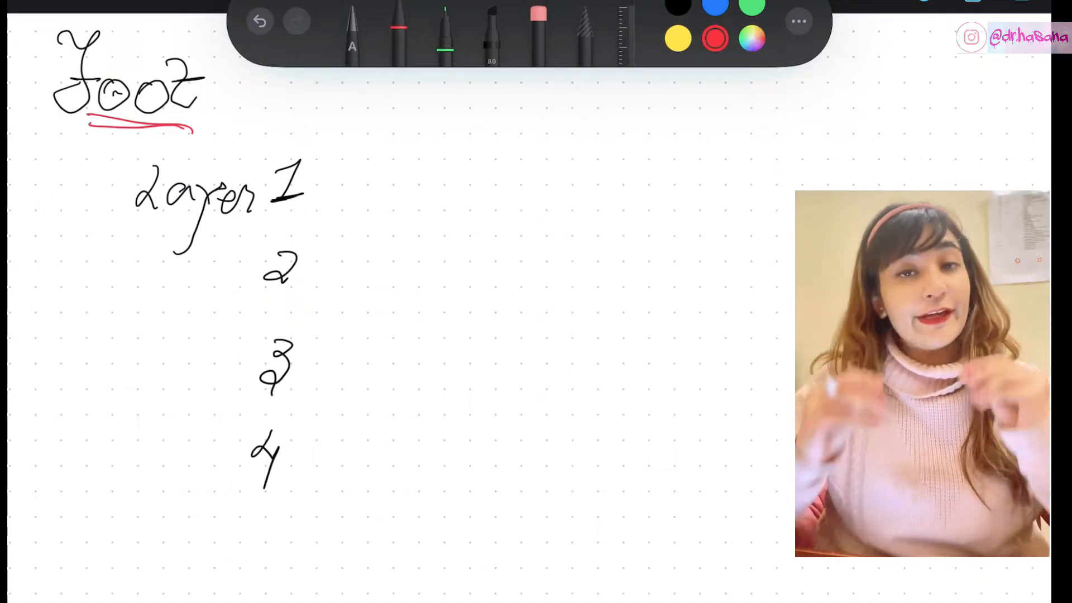